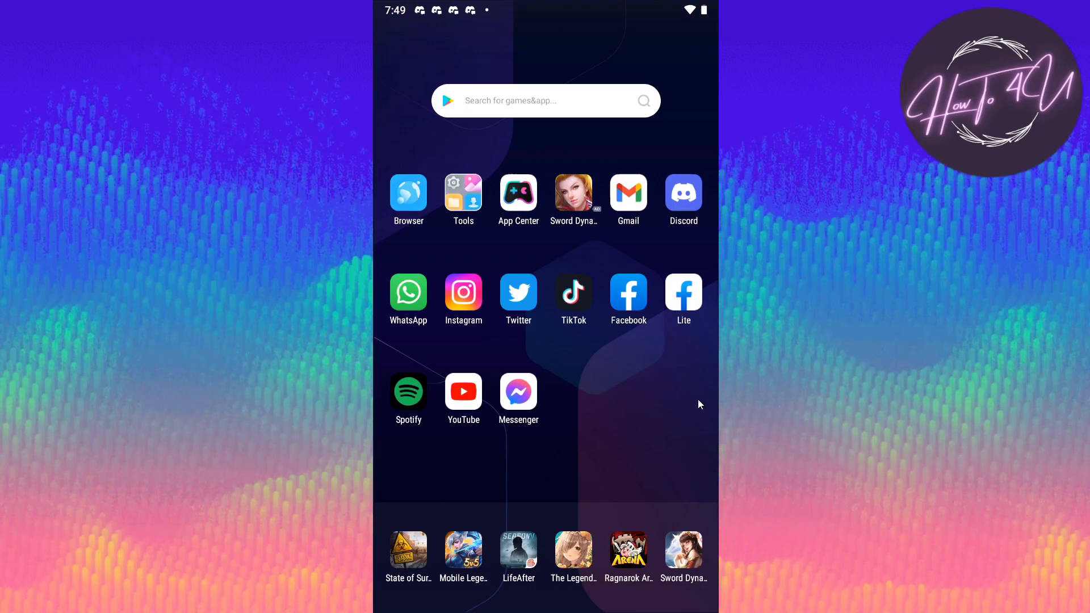
{"action": "mouse_move", "coordinate": [628, 368]}
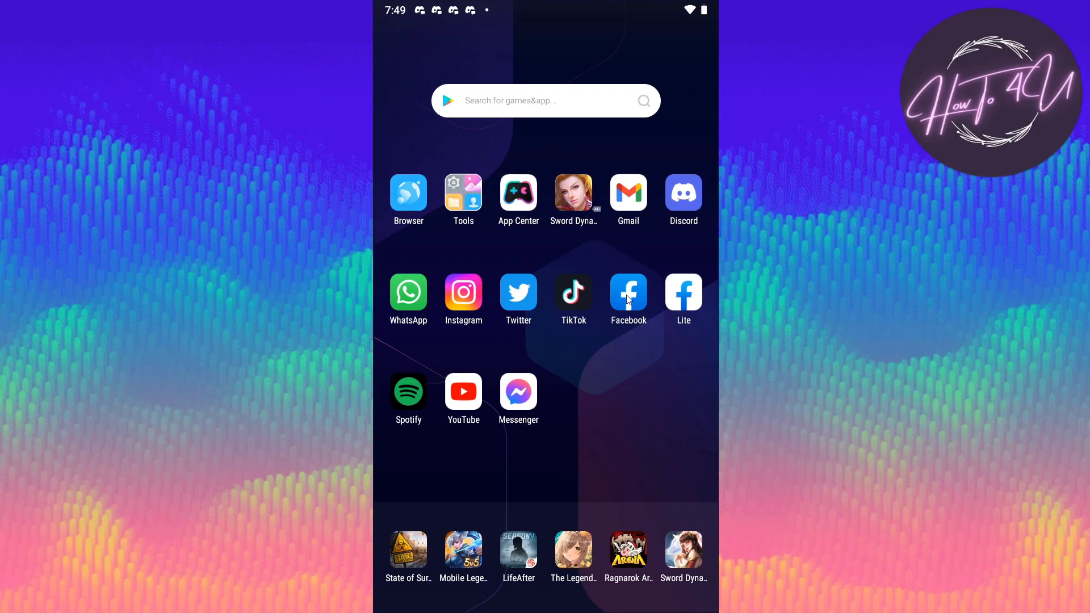
Launch Facebook and open the main Menu with Groups, Marketplace, Saved and Pages shortcuts
{"action": "left_click", "coordinate": [627, 292]}
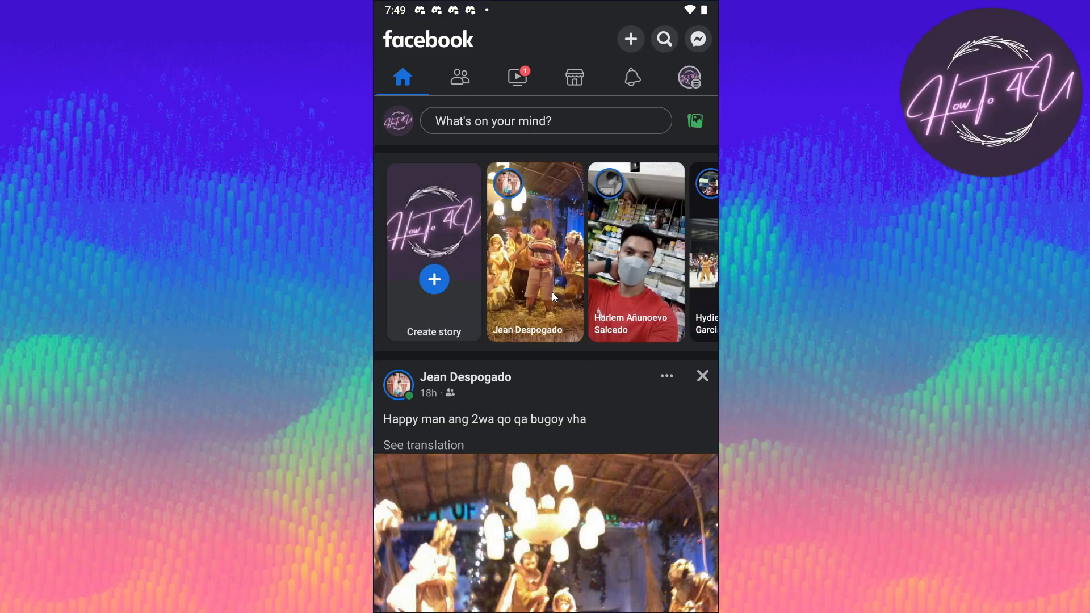
{"action": "mouse_move", "coordinate": [552, 318]}
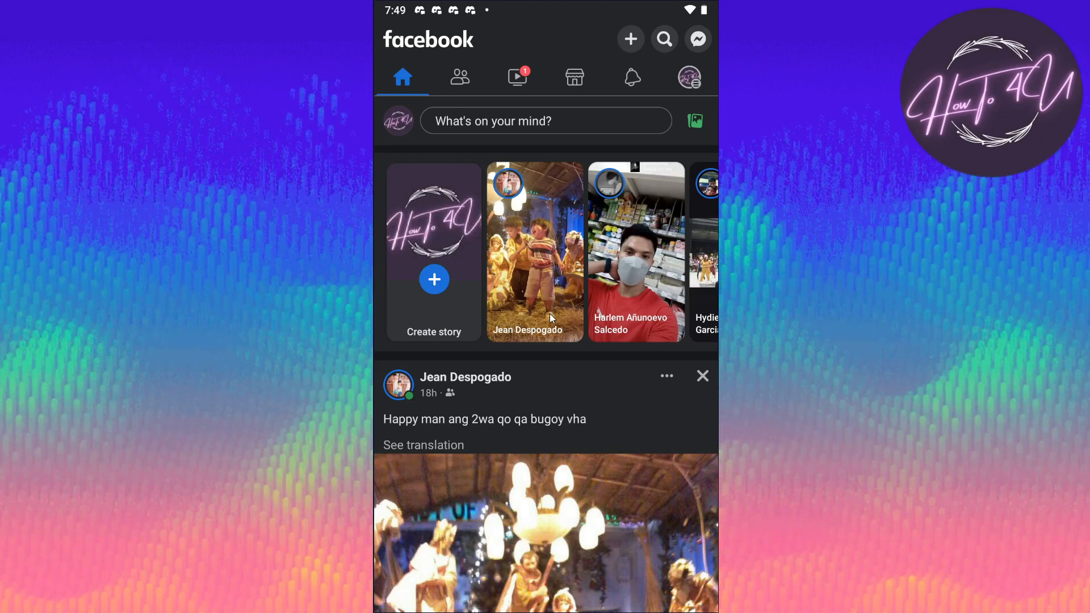
{"action": "mouse_move", "coordinate": [521, 197]}
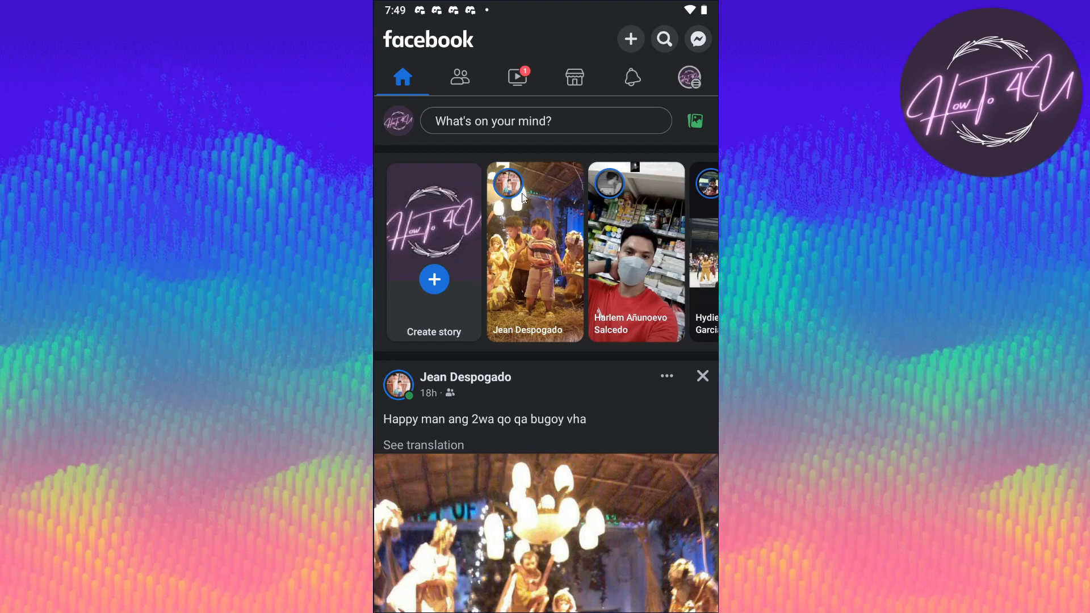
{"action": "mouse_move", "coordinate": [549, 360]}
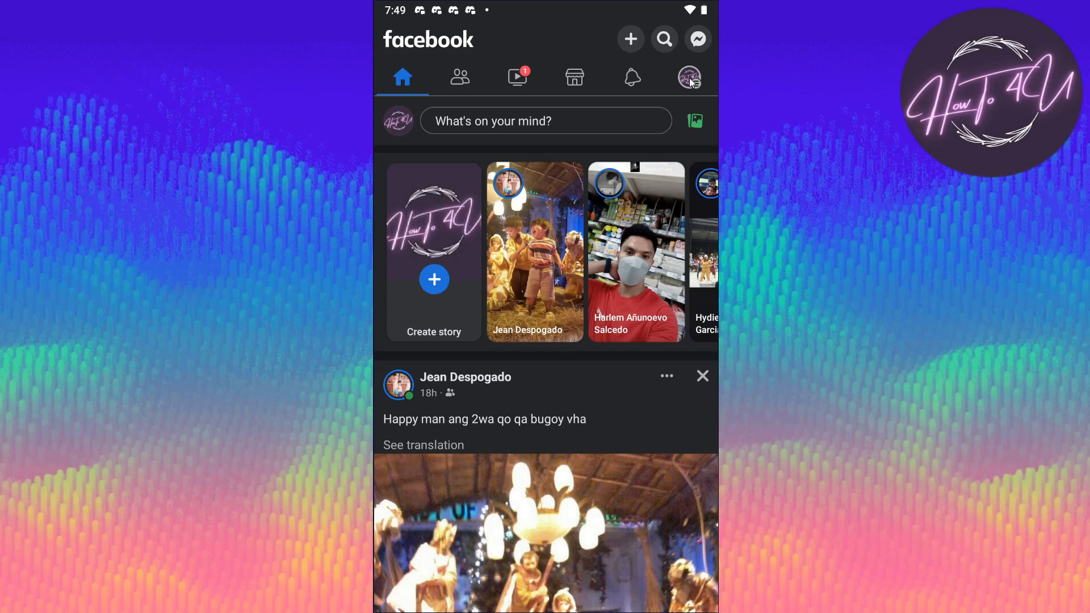
{"action": "left_click", "coordinate": [517, 76]}
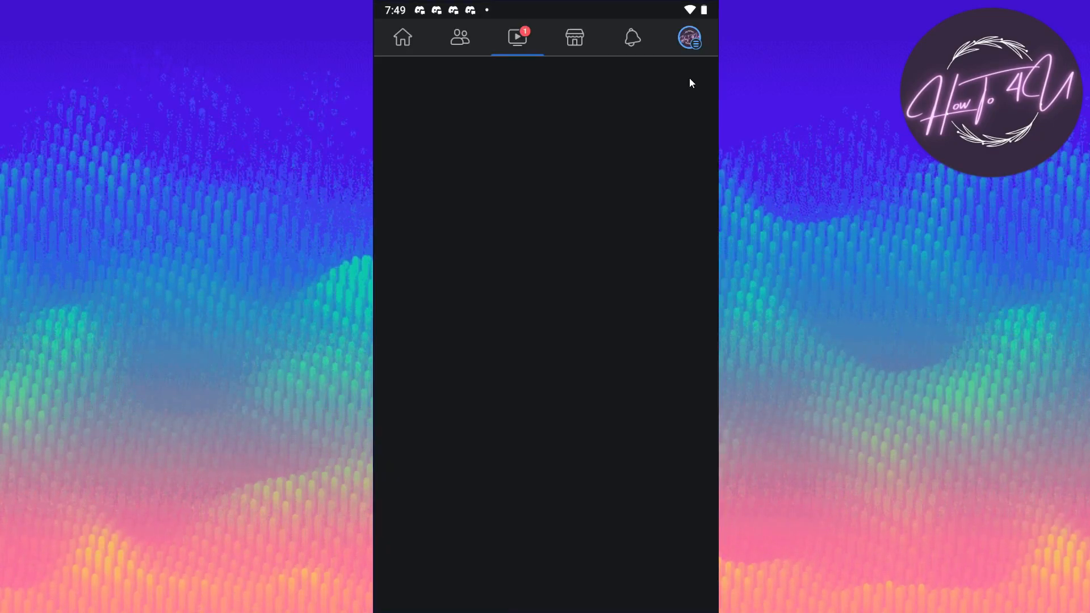
{"action": "left_click", "coordinate": [688, 38]}
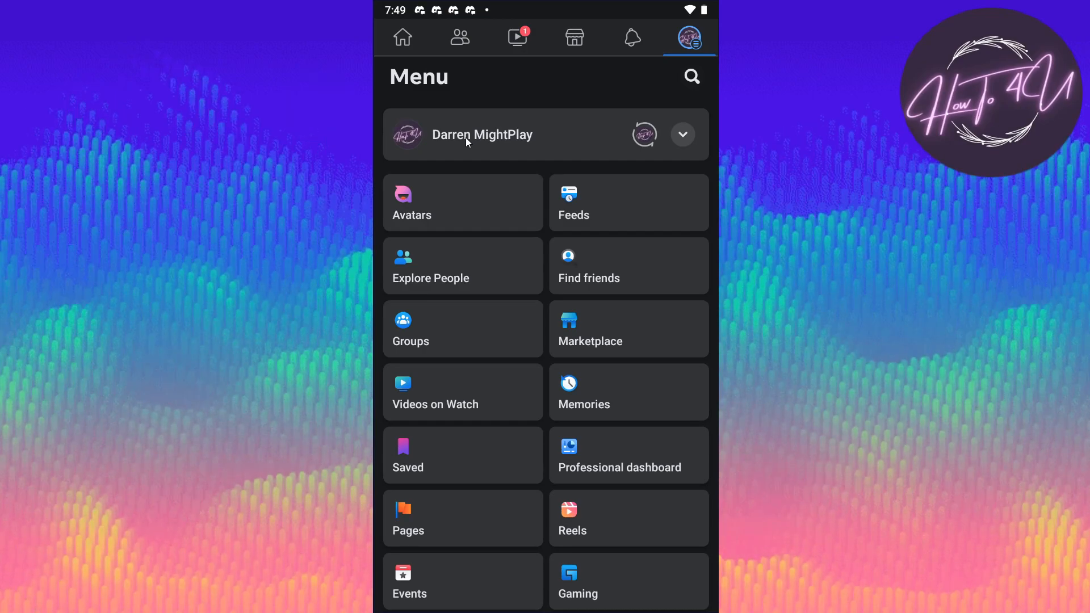
Open your own profile page from the Menu and scroll to its details section
{"action": "left_click", "coordinate": [482, 135]}
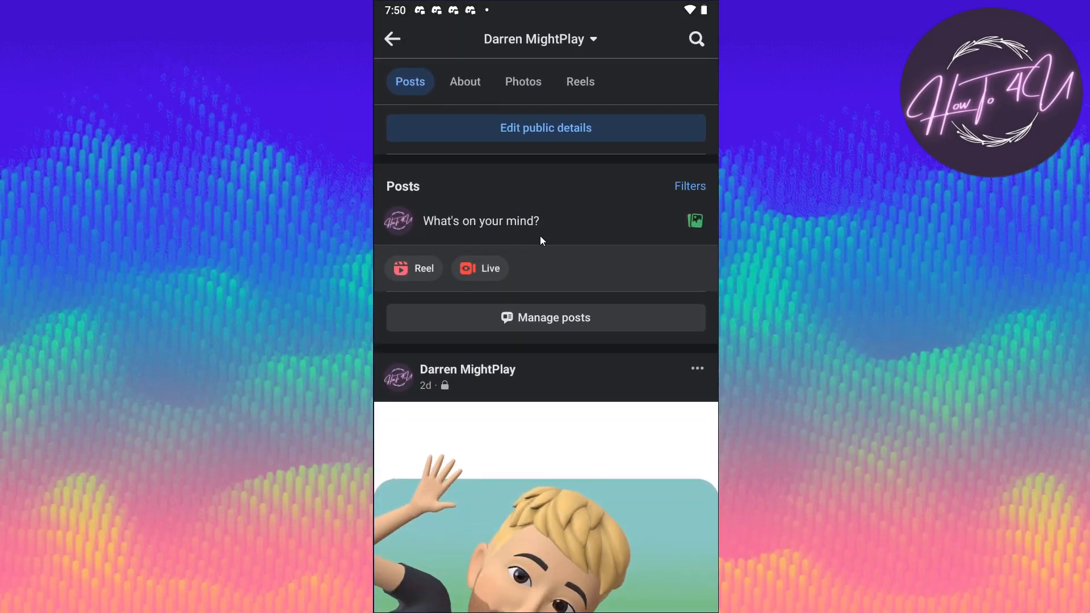
{"action": "scroll", "scroll_direction": "down", "scroll_amount": 3}
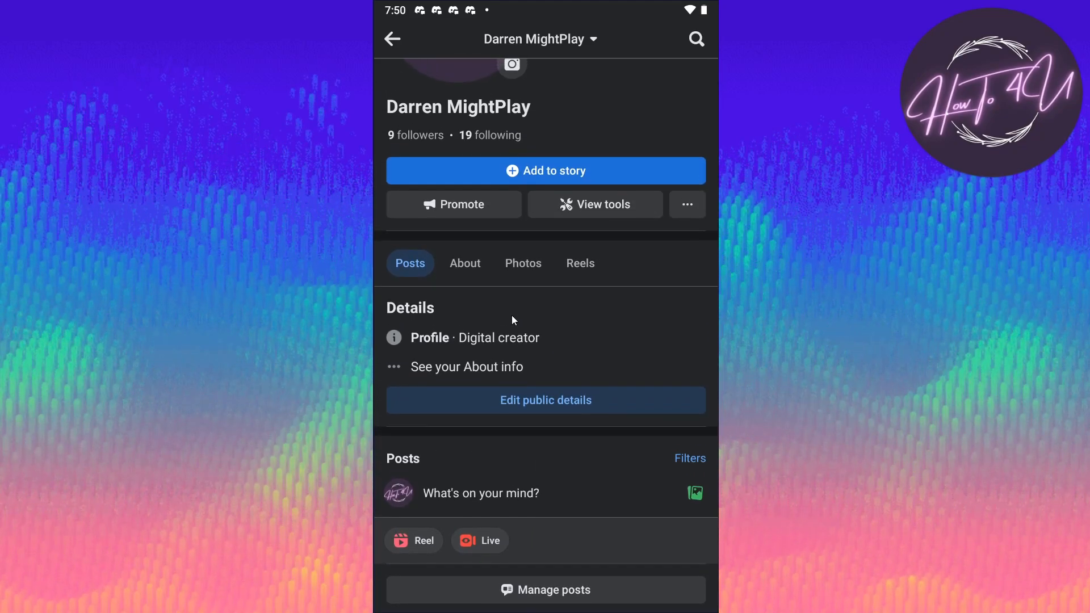
{"action": "scroll", "scroll_direction": "down", "scroll_amount": 3}
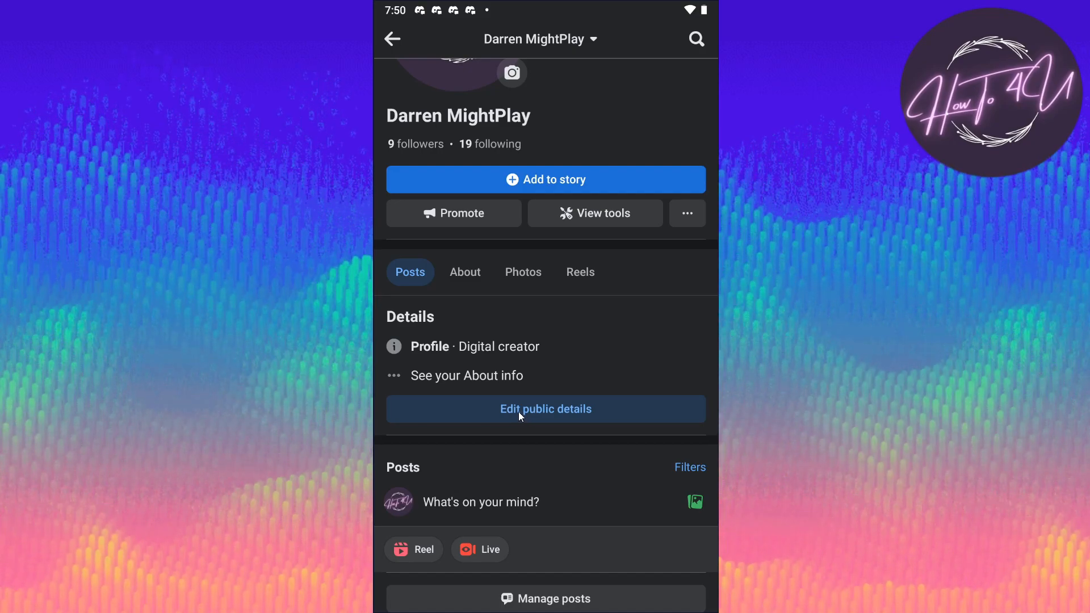
Edit public details and open the Edit Details form via Relationship Status
{"action": "left_click", "coordinate": [546, 409]}
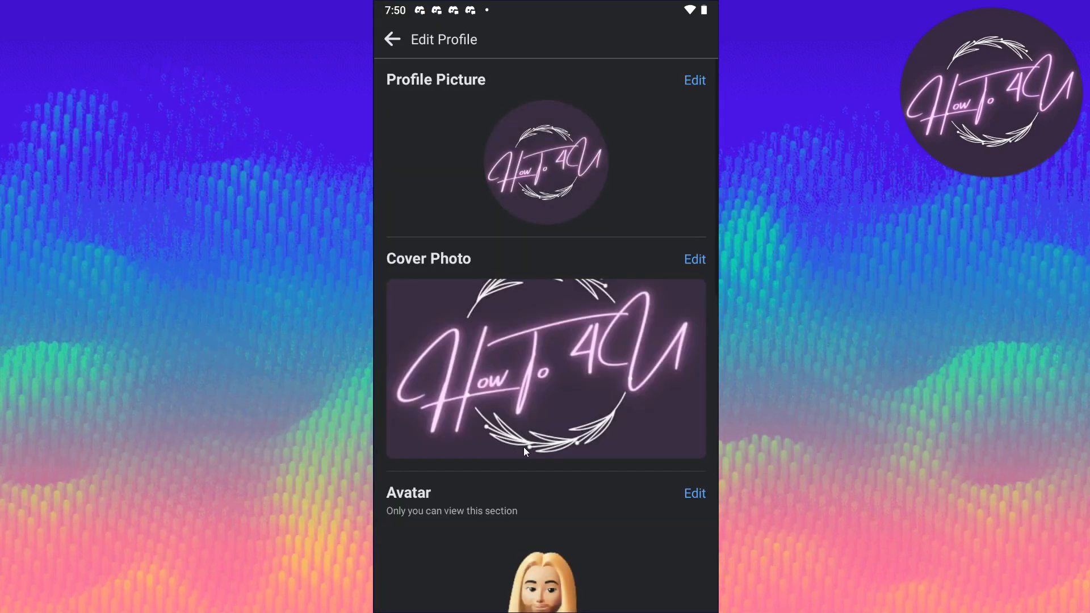
{"action": "scroll", "scroll_direction": "down", "scroll_amount": 3}
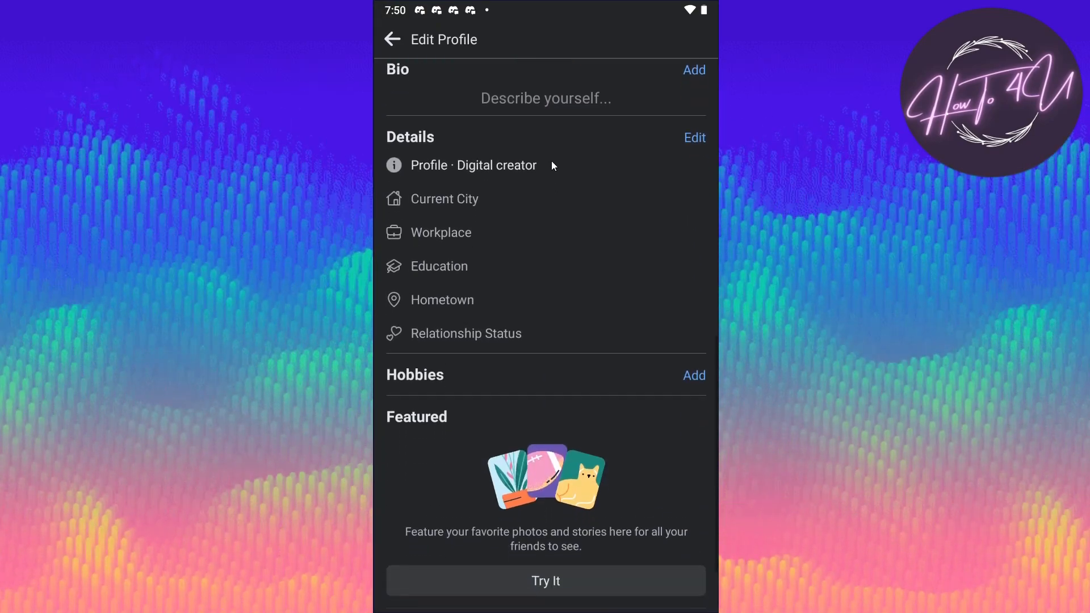
{"action": "scroll", "scroll_direction": "down", "scroll_amount": 3}
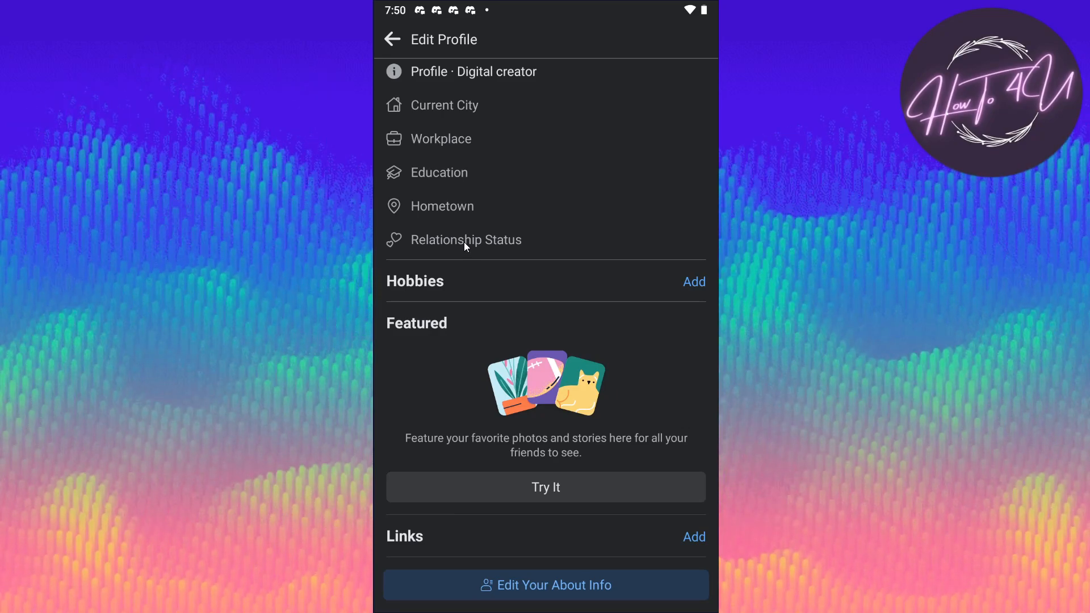
{"action": "left_click", "coordinate": [545, 585]}
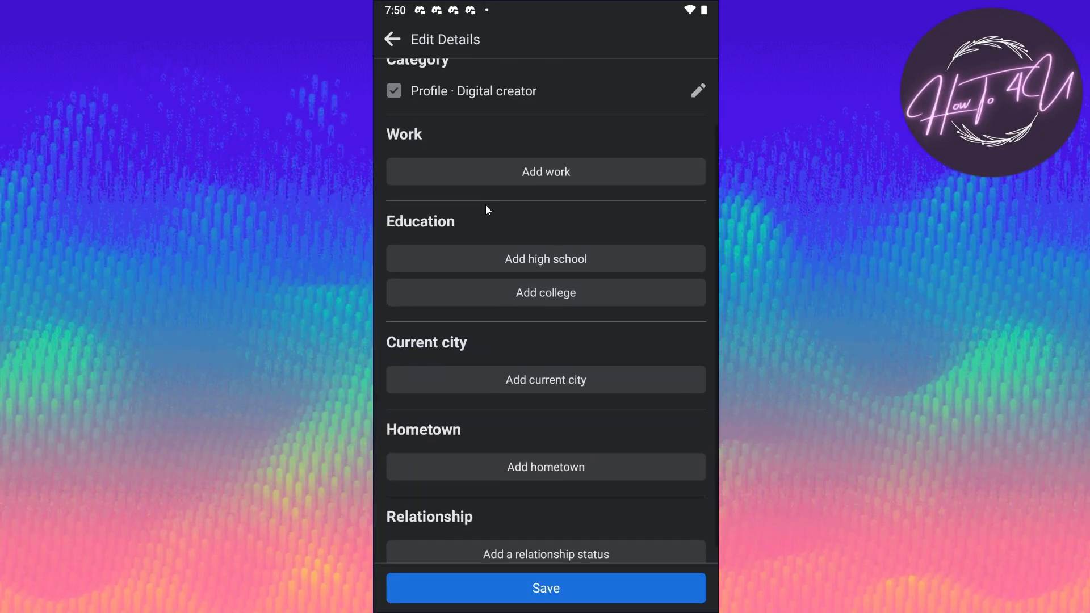
{"action": "scroll", "scroll_direction": "up", "scroll_amount": 3}
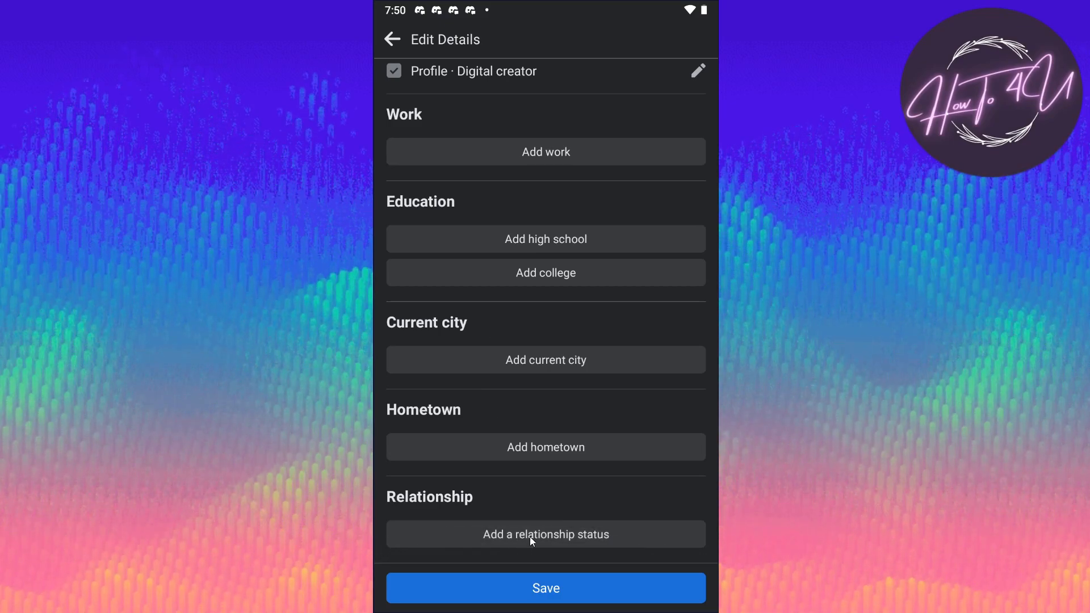
Add a relationship entry, dismiss the audience choices, and bring up the status list
{"action": "left_click", "coordinate": [545, 534]}
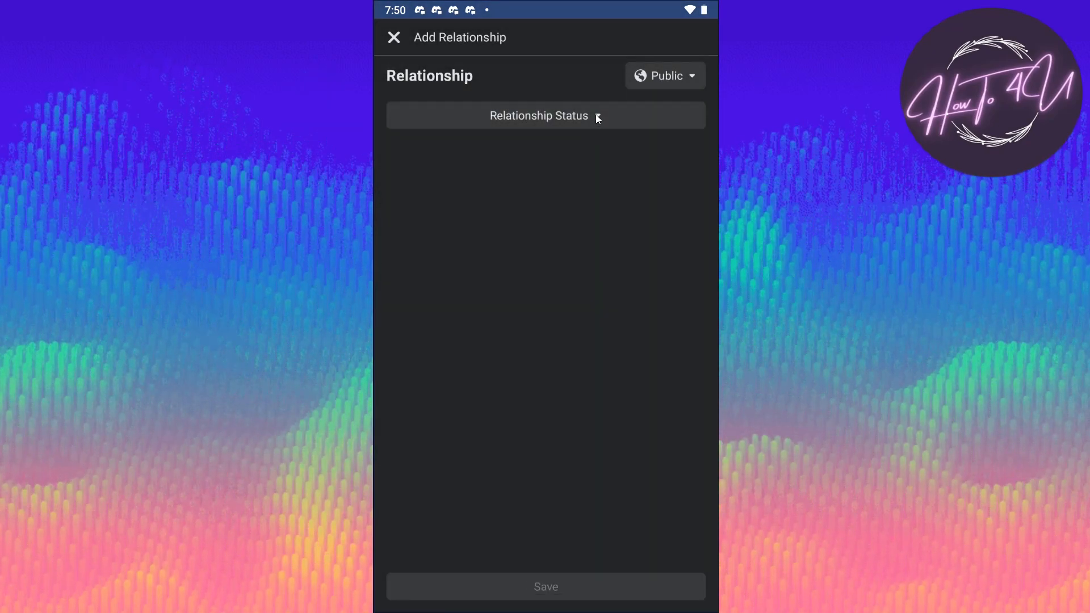
{"action": "left_click", "coordinate": [538, 115]}
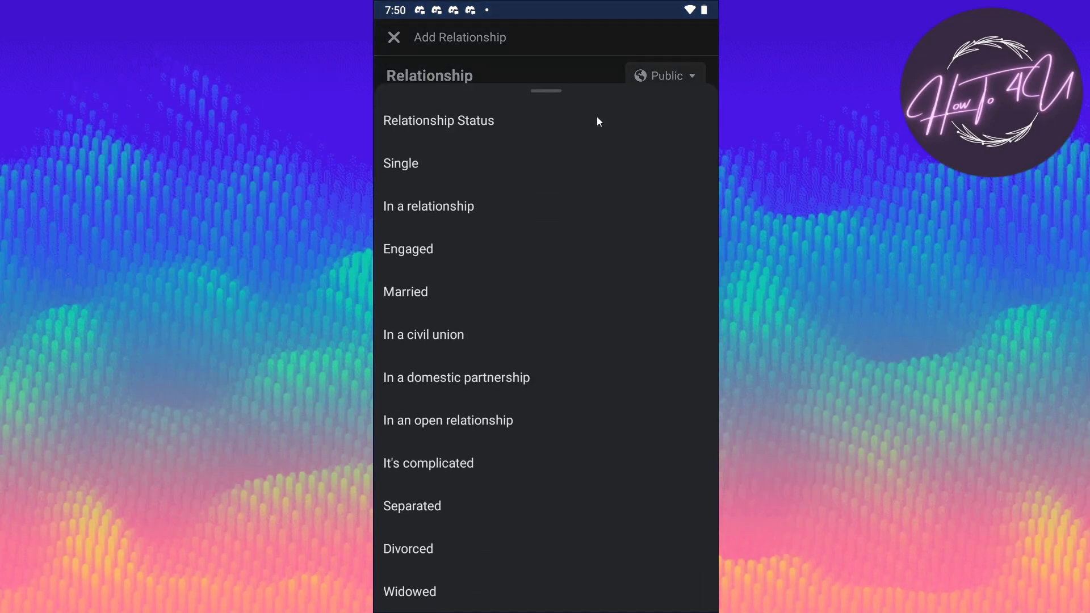
{"action": "left_click", "coordinate": [663, 75]}
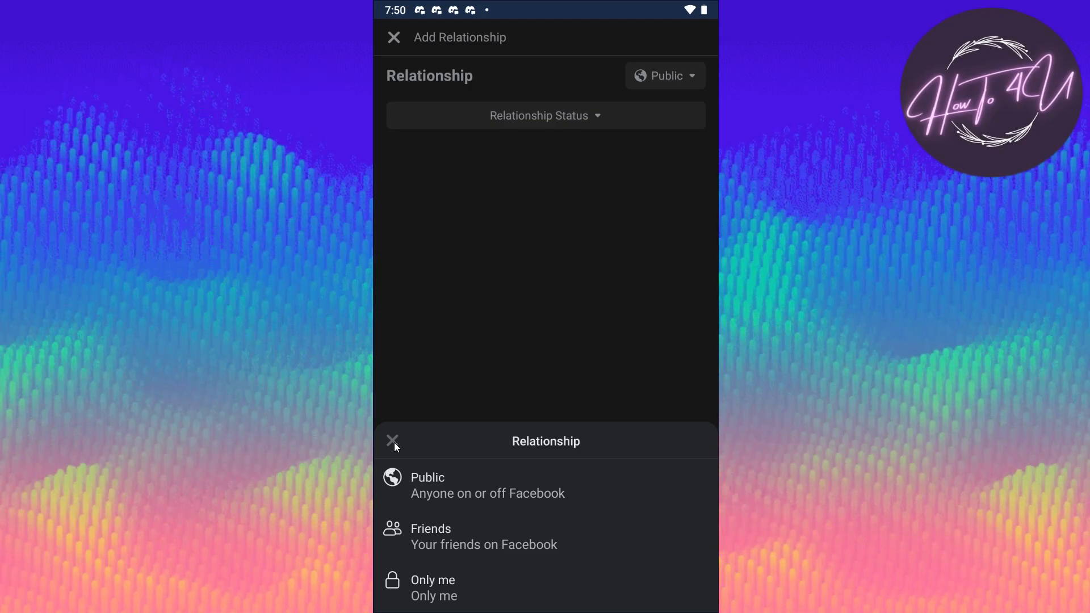
{"action": "left_click", "coordinate": [394, 440]}
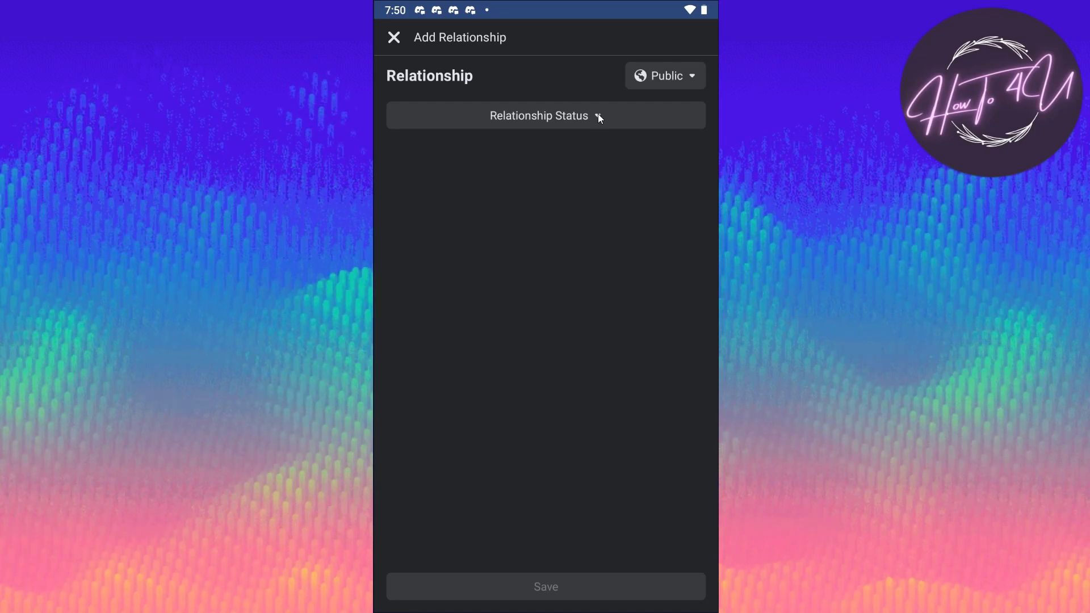
{"action": "left_click", "coordinate": [545, 115]}
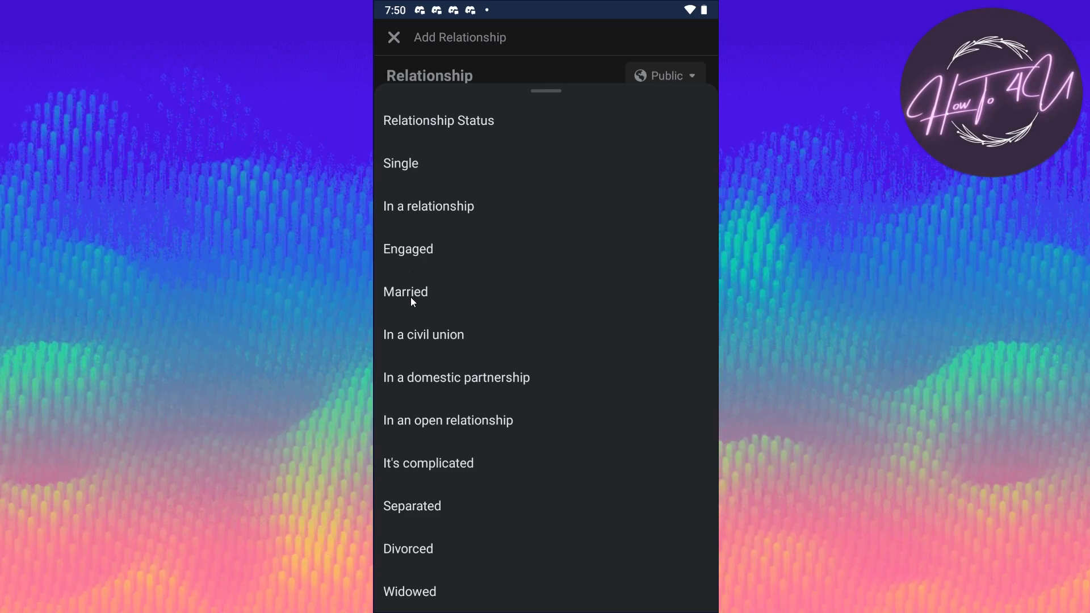
{"action": "mouse_move", "coordinate": [427, 449]}
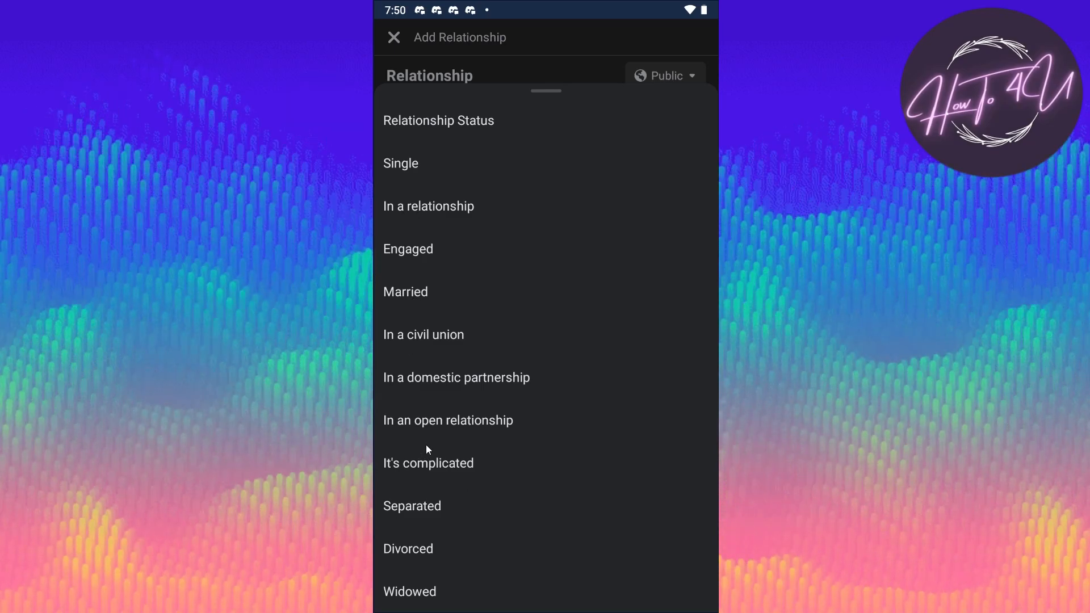
{"action": "mouse_move", "coordinate": [405, 174]}
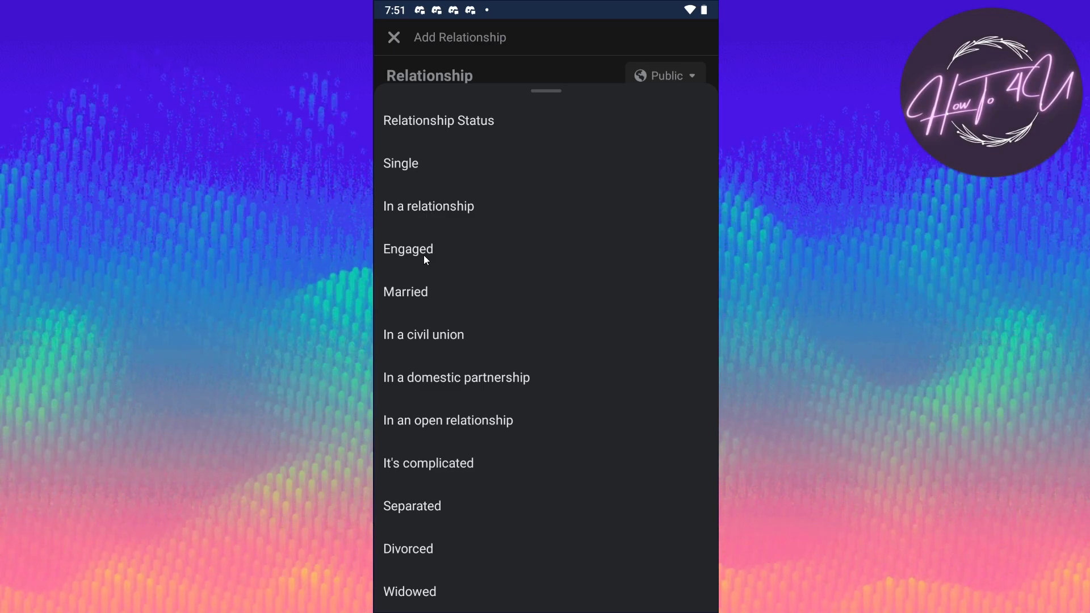
{"action": "mouse_move", "coordinate": [431, 199]}
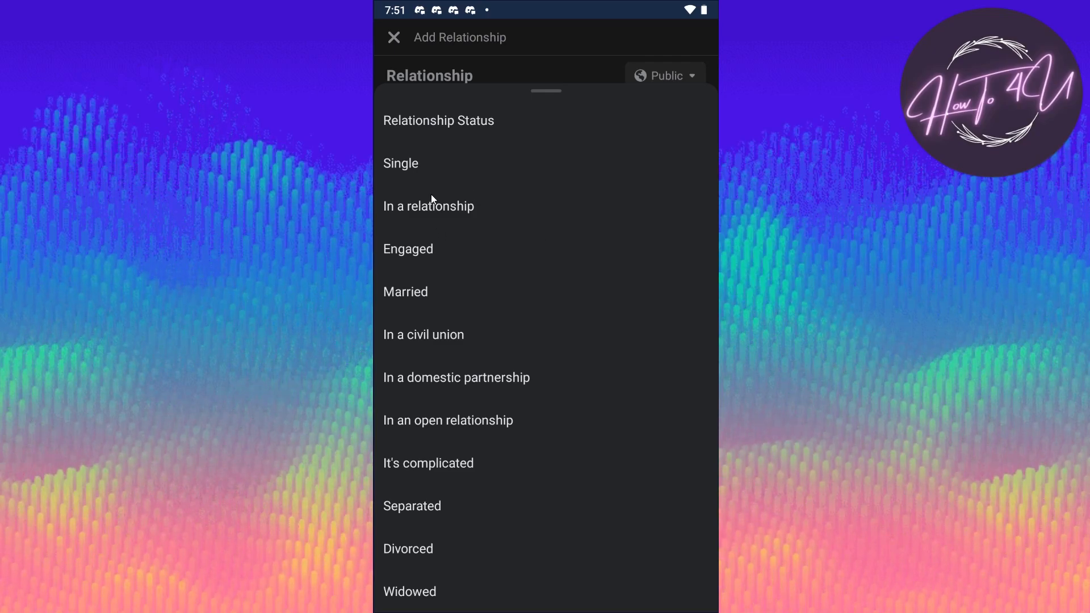
{"action": "mouse_move", "coordinate": [424, 255]}
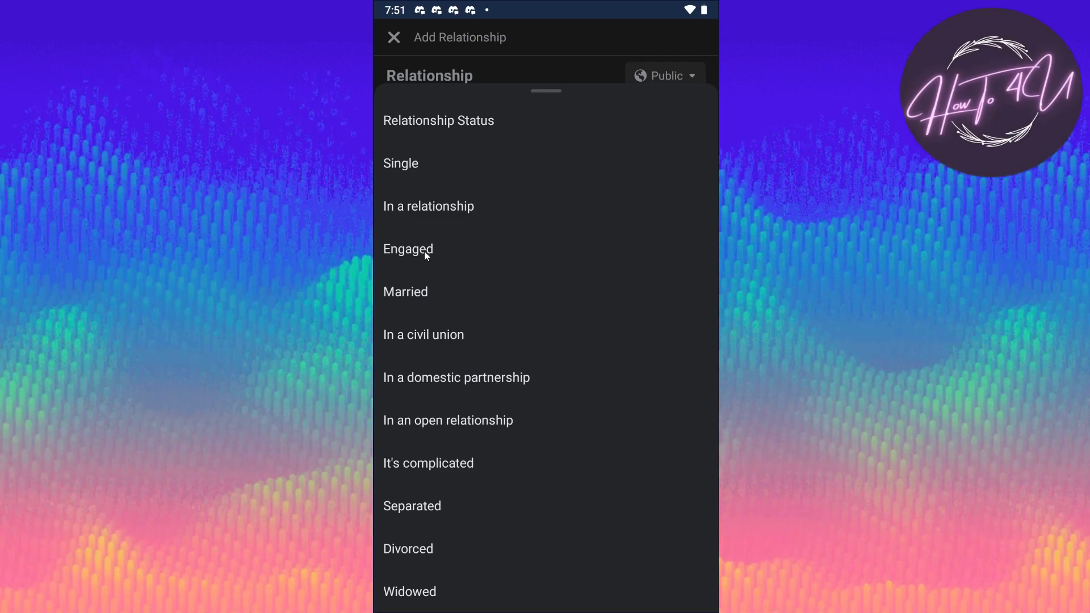
{"action": "mouse_move", "coordinate": [429, 292]}
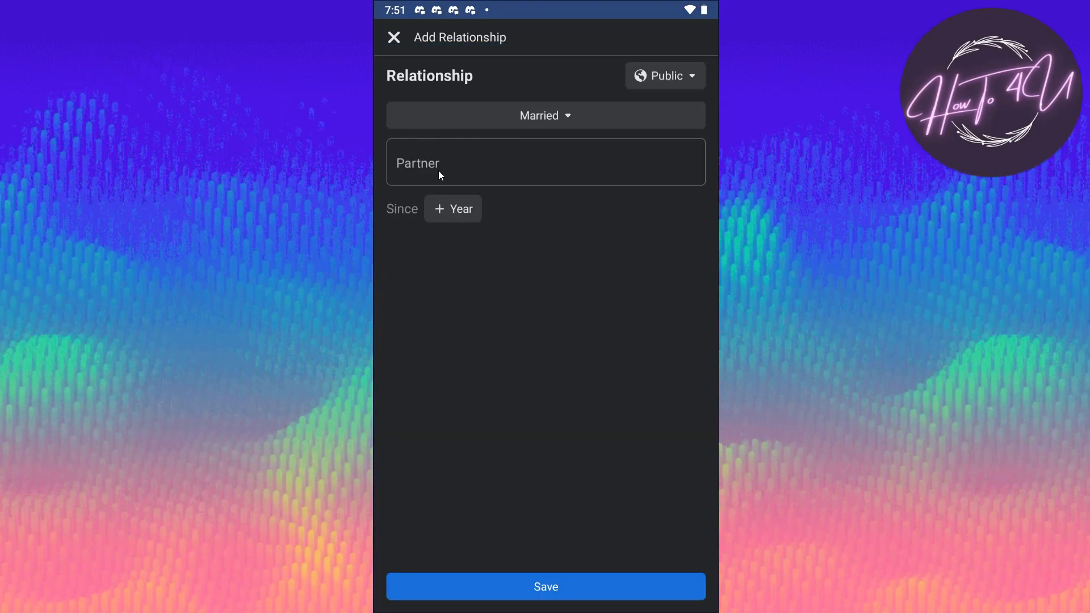
Skip partner tagging, choose Single as the relationship status, and save it
{"action": "left_click", "coordinate": [545, 163]}
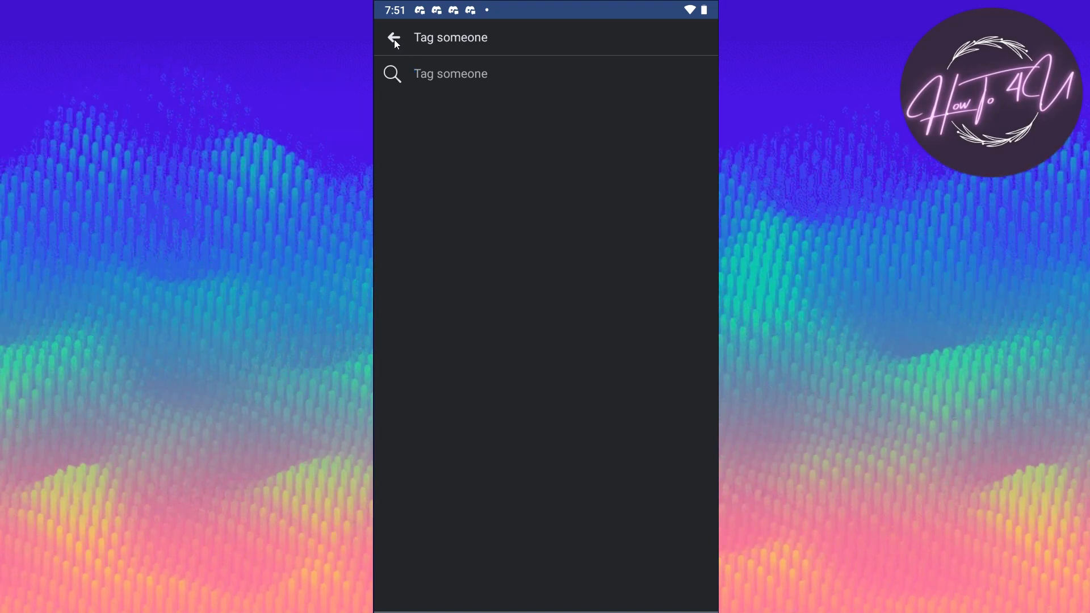
{"action": "mouse_move", "coordinate": [435, 79]}
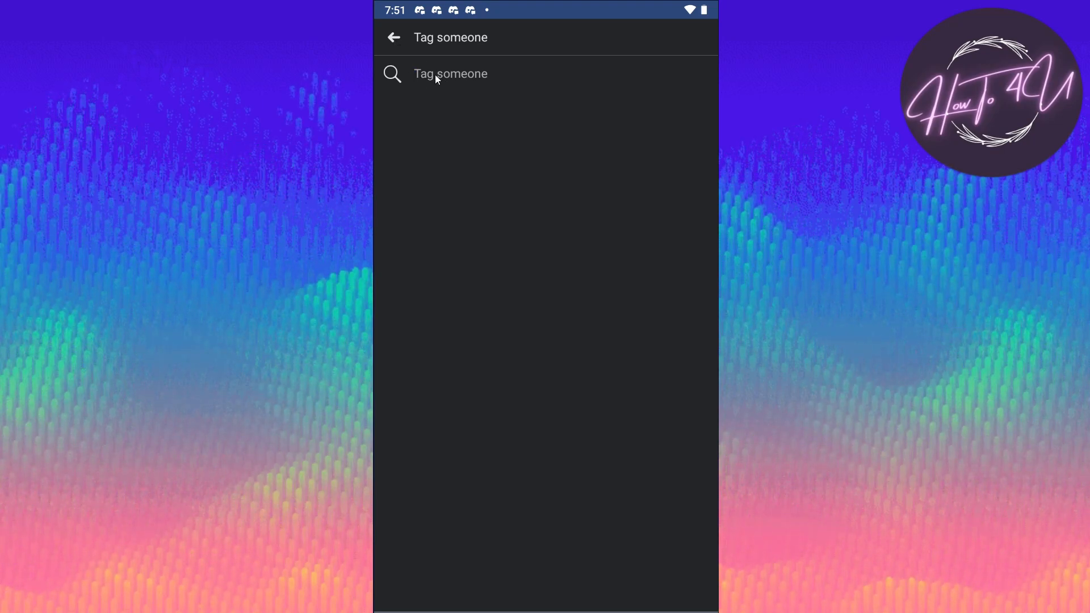
{"action": "mouse_move", "coordinate": [412, 62]}
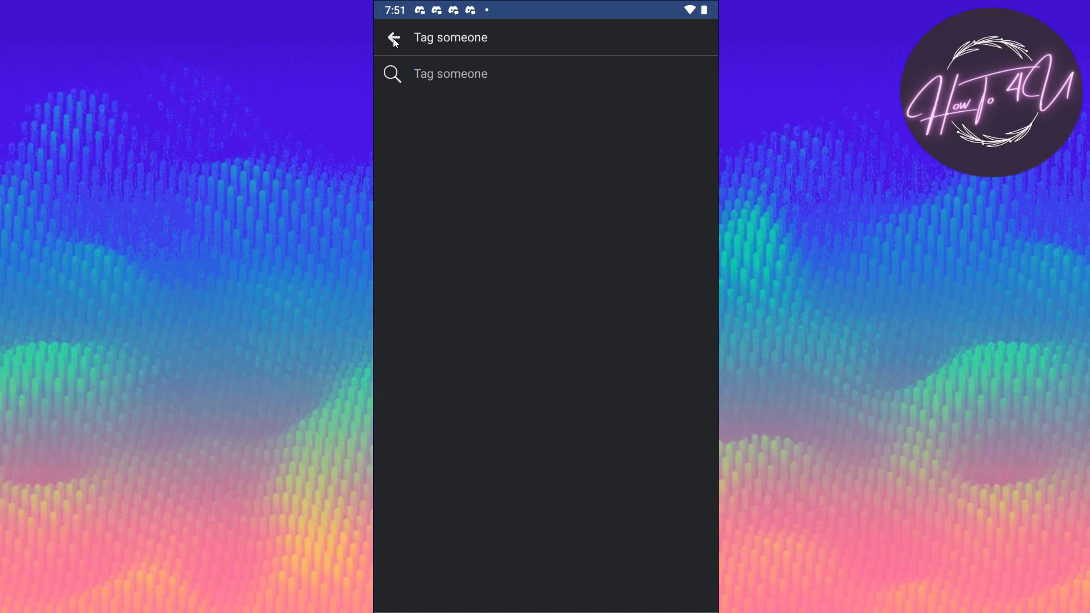
{"action": "left_click", "coordinate": [392, 37]}
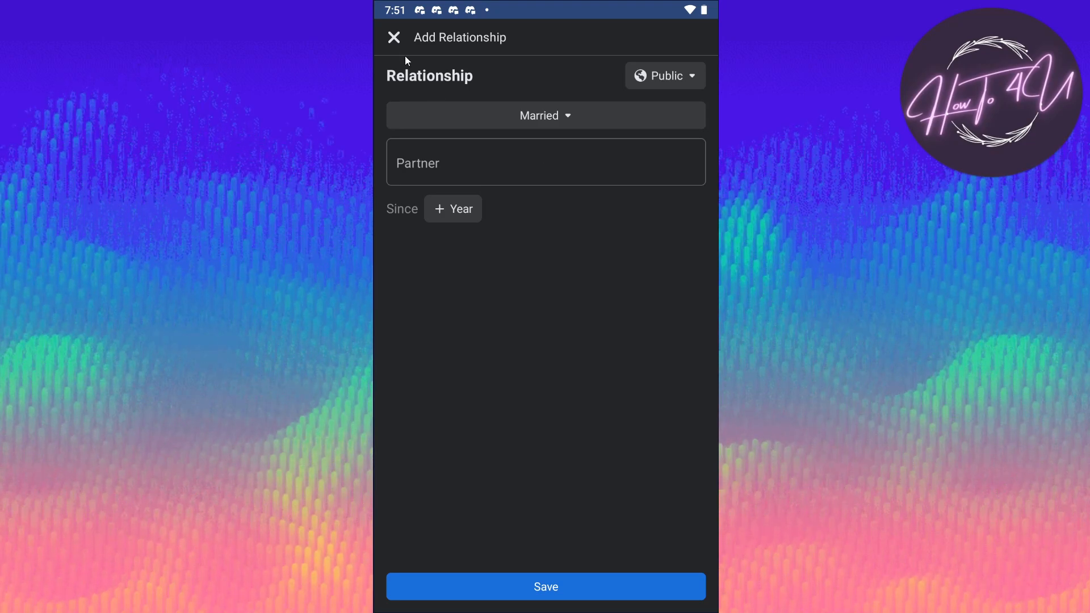
{"action": "left_click", "coordinate": [545, 115]}
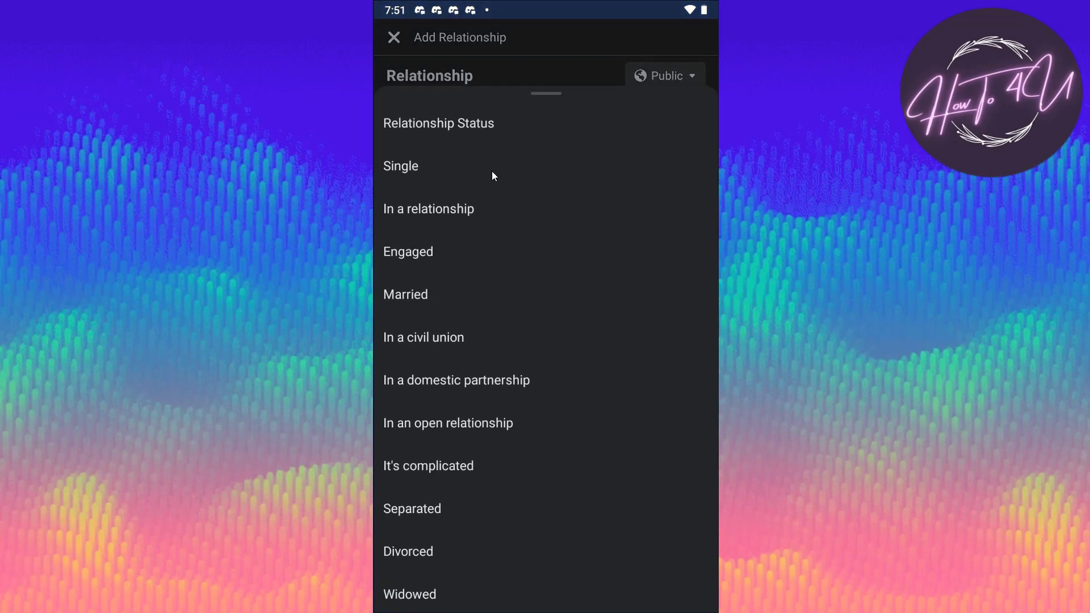
{"action": "left_click", "coordinate": [401, 165]}
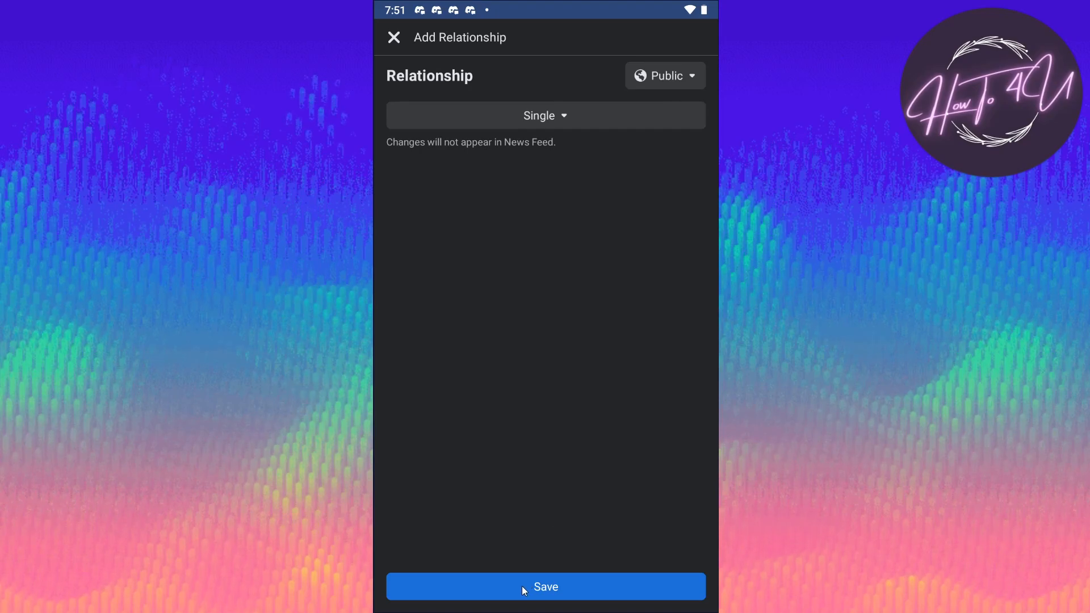
{"action": "left_click", "coordinate": [544, 586]}
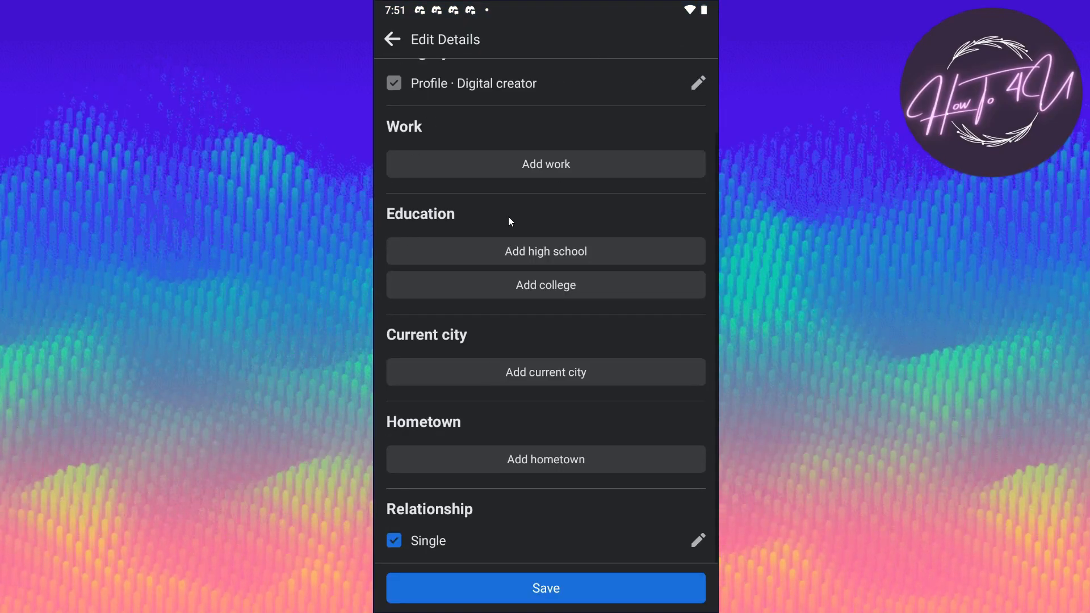
Back out to the profile and reopen the Edit Profile overview
{"action": "left_click", "coordinate": [392, 39]}
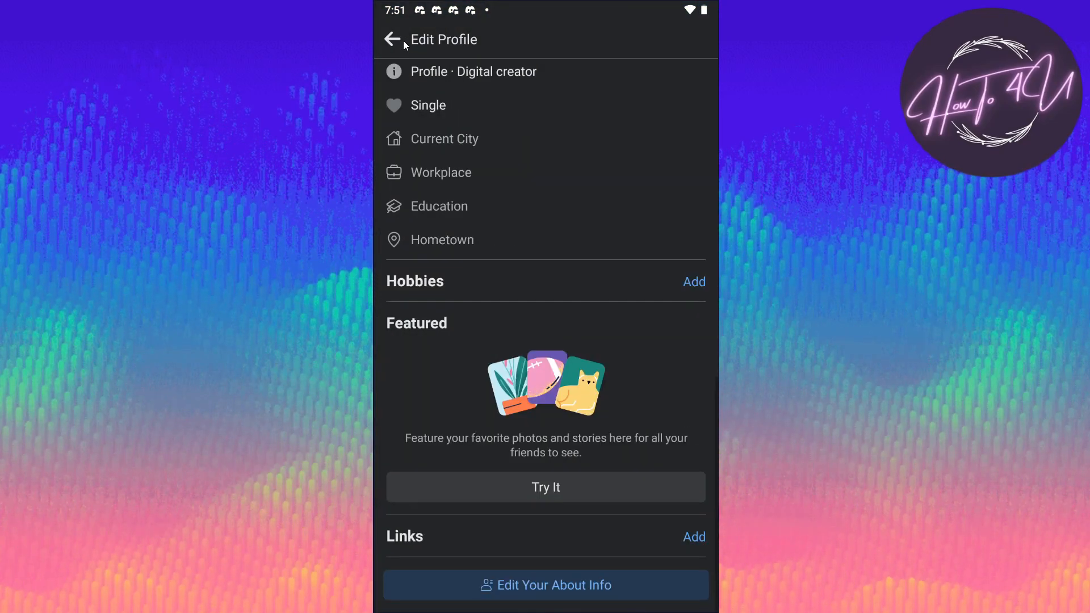
{"action": "left_click", "coordinate": [393, 39]}
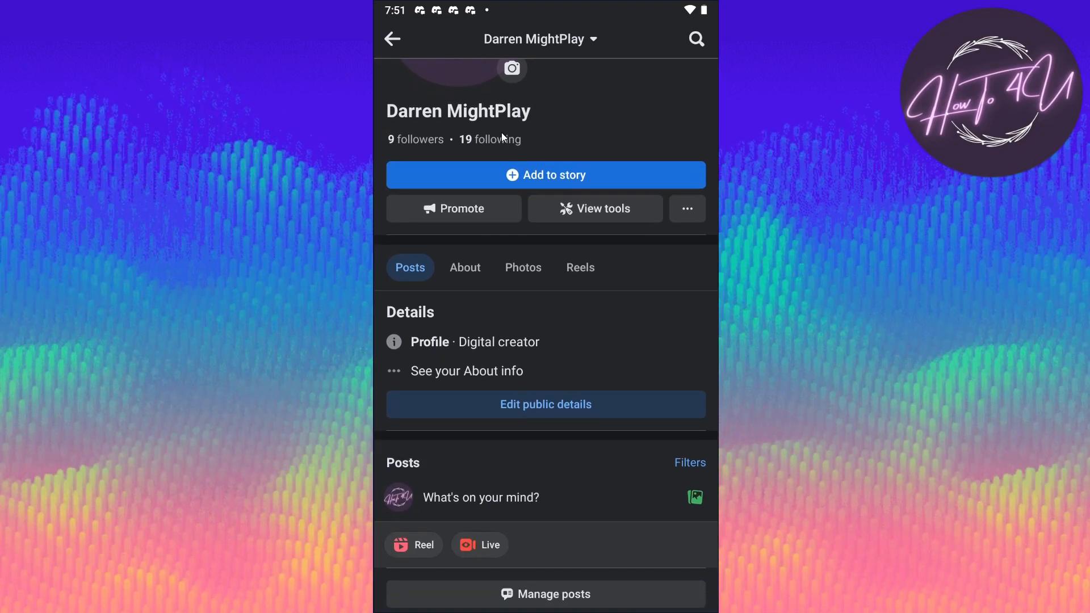
{"action": "left_click", "coordinate": [545, 403]}
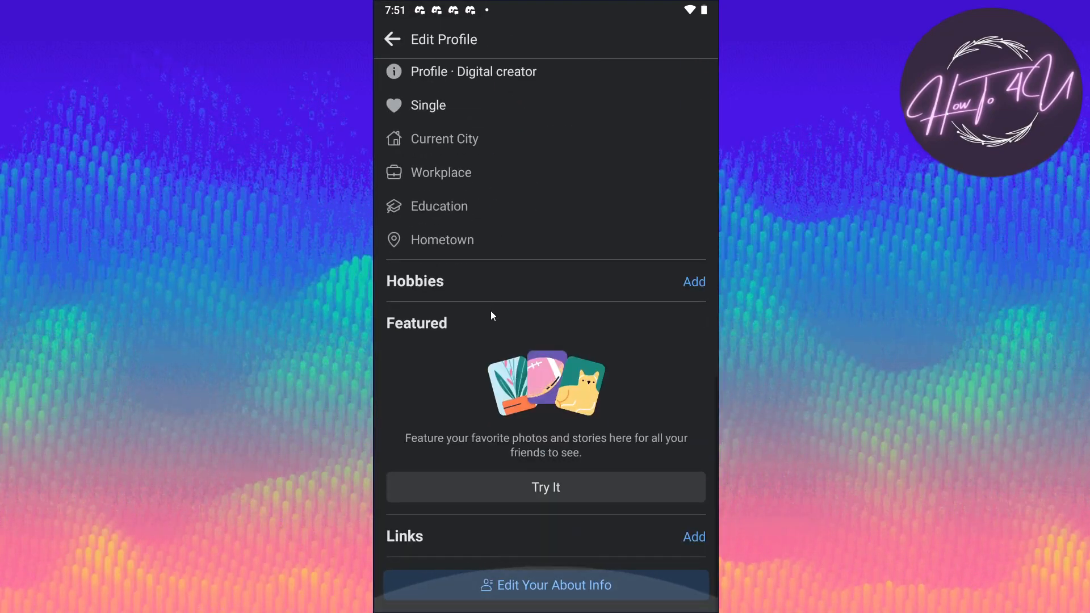